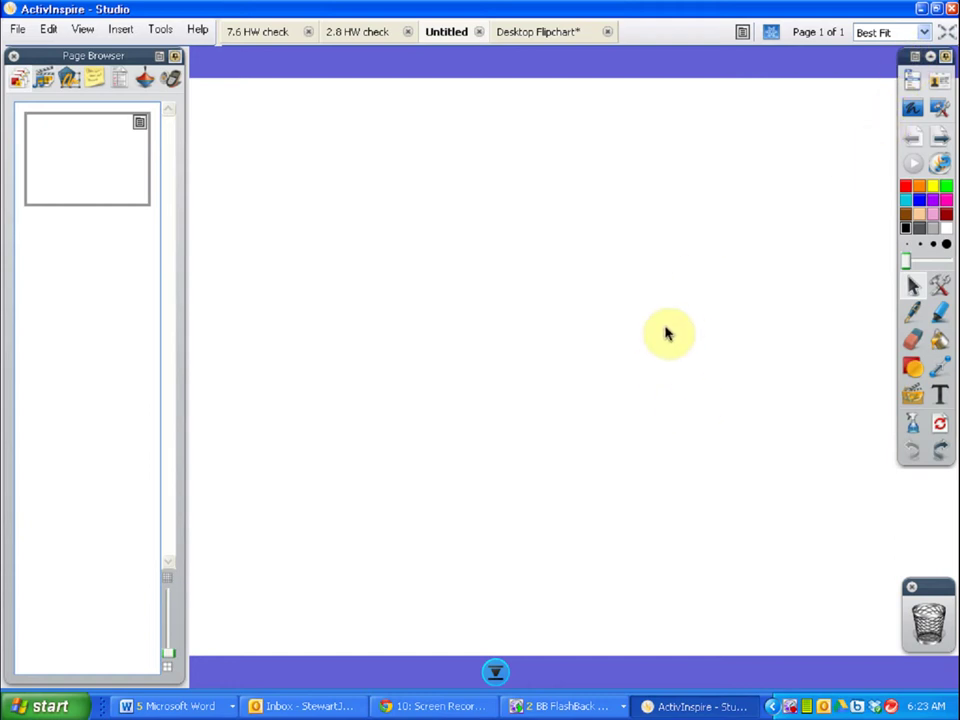
{"action": "mouse_move", "coordinate": [670, 292]}
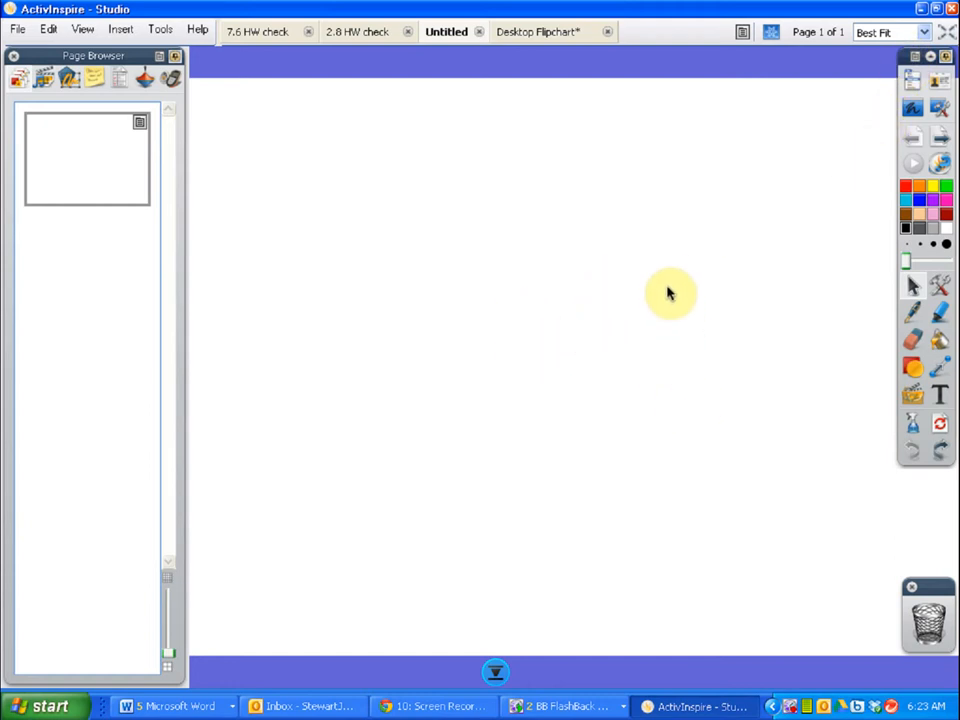
{"action": "mouse_move", "coordinate": [656, 324]}
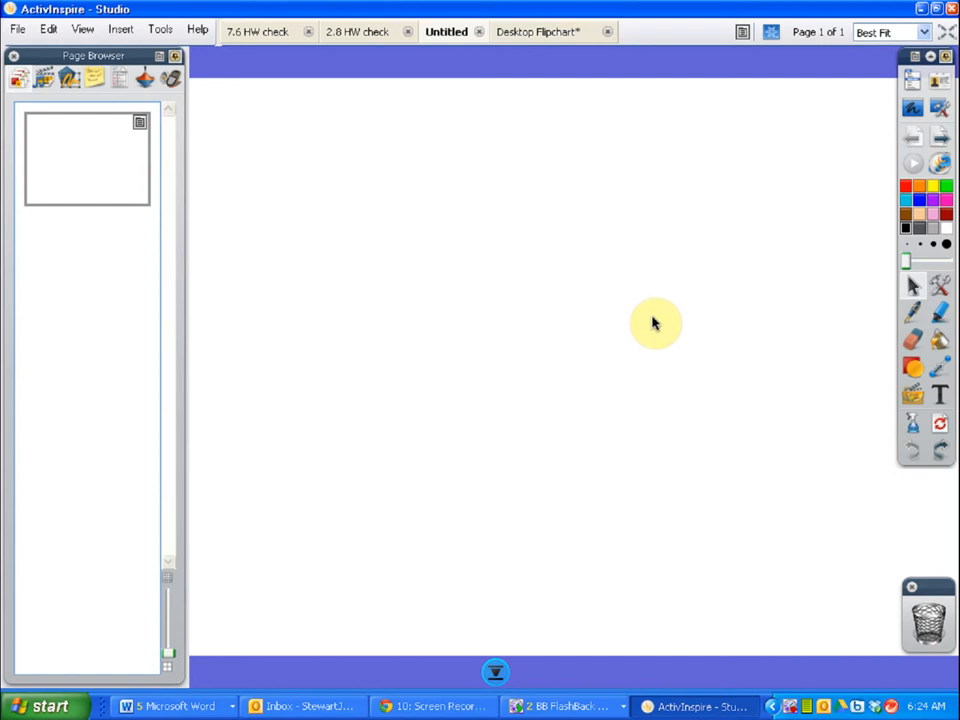
{"action": "mouse_move", "coordinate": [658, 260]}
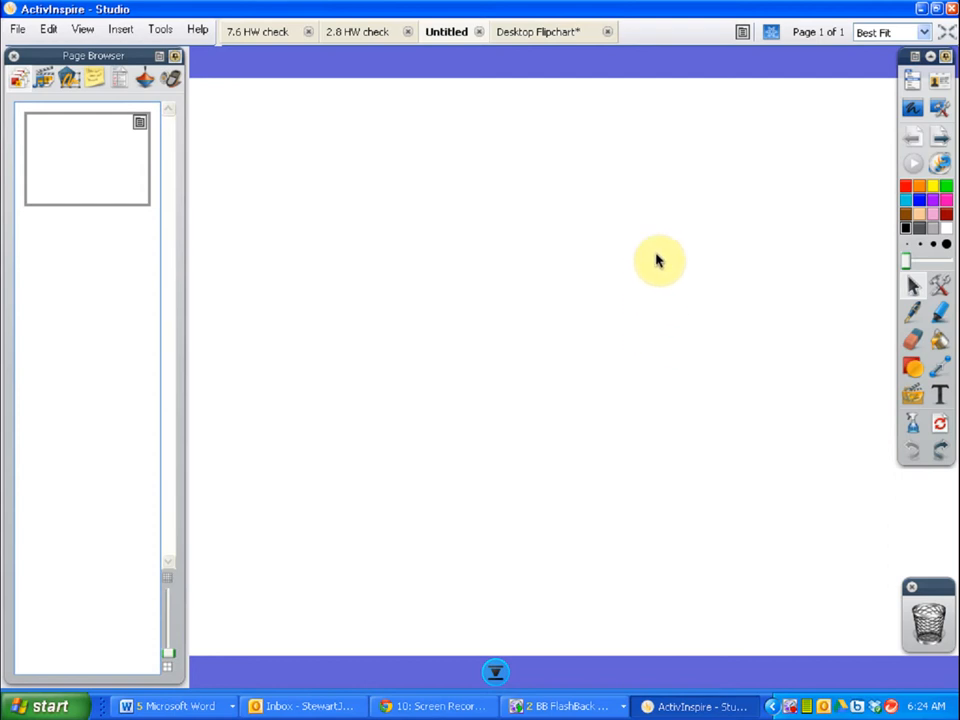
{"action": "mouse_move", "coordinate": [588, 218]}
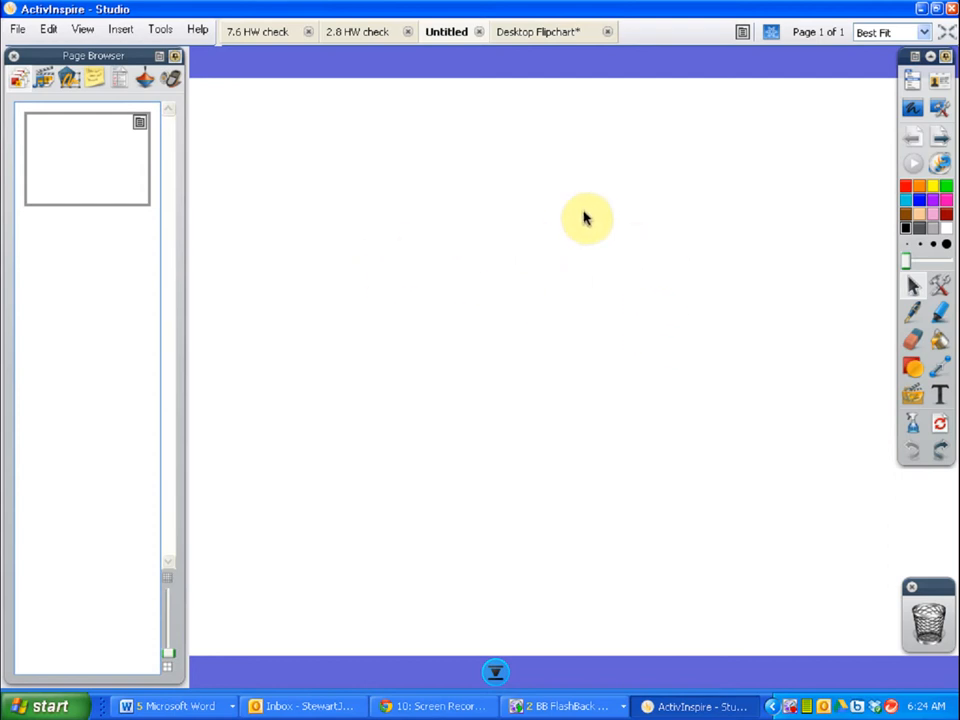
{"action": "mouse_move", "coordinate": [588, 374]}
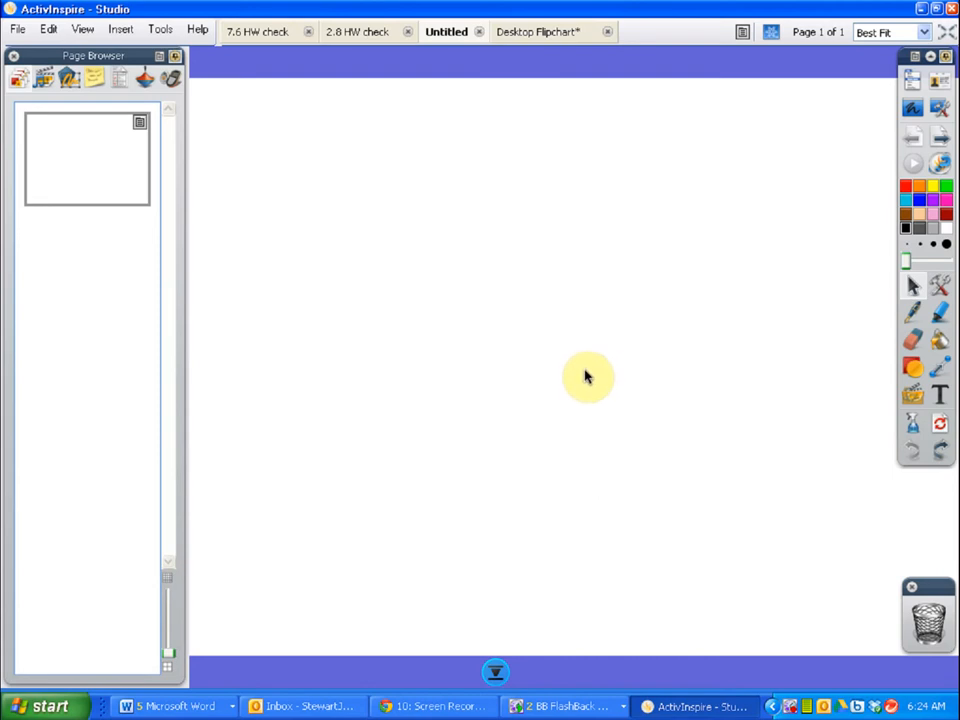
{"action": "mouse_move", "coordinate": [890, 112]}
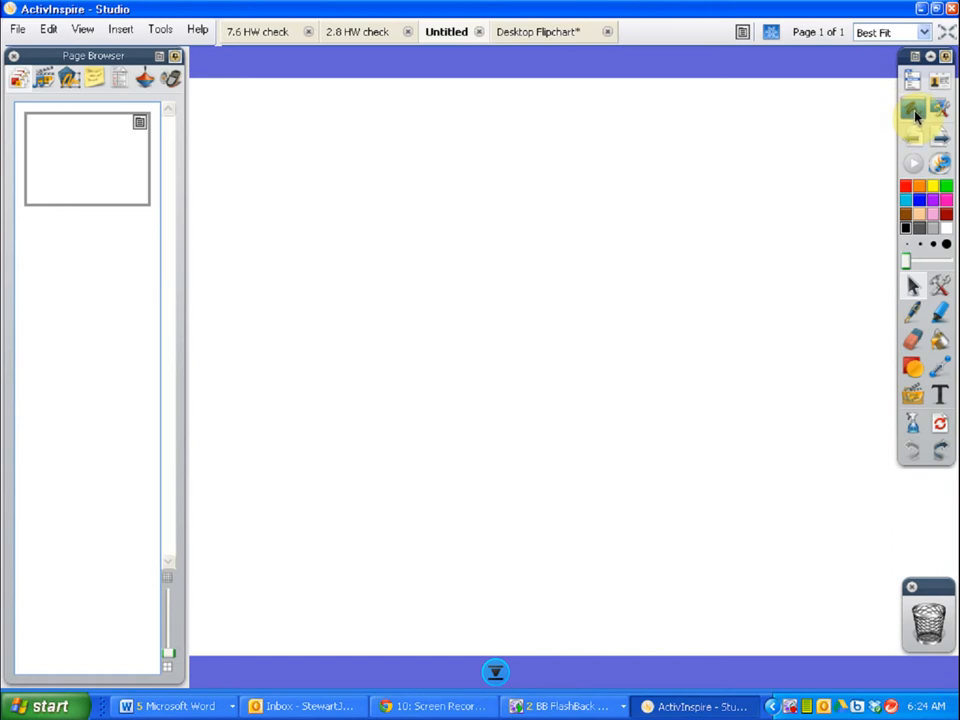
- Bring the Word lorem ipsum document forward and scroll through to its last paragraph and back up
{"action": "left_click", "coordinate": [170, 706]}
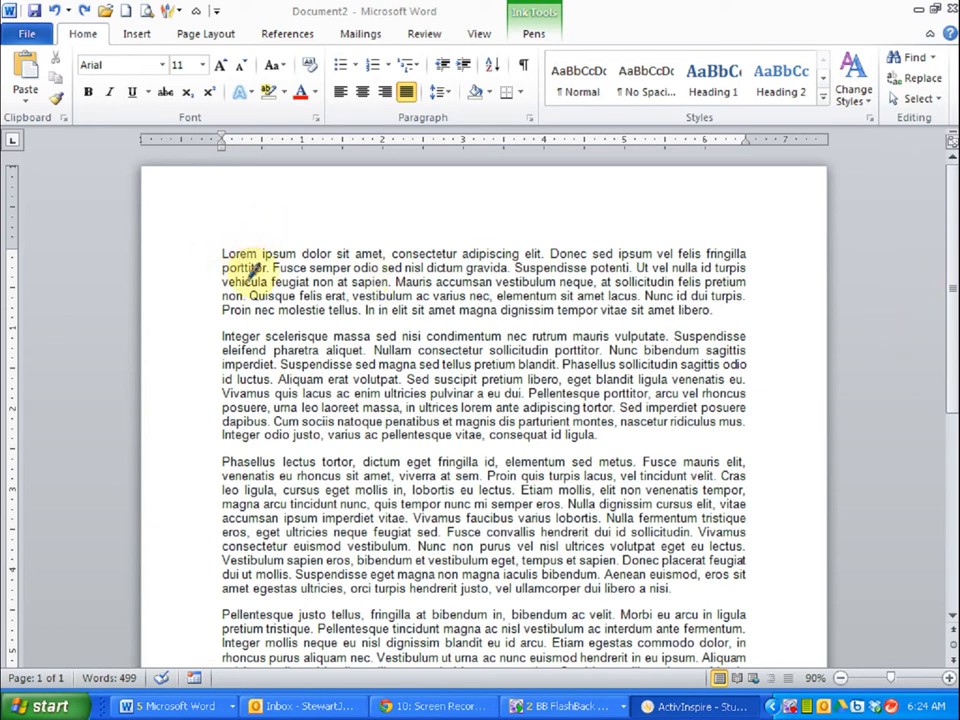
{"action": "mouse_move", "coordinate": [912, 276]}
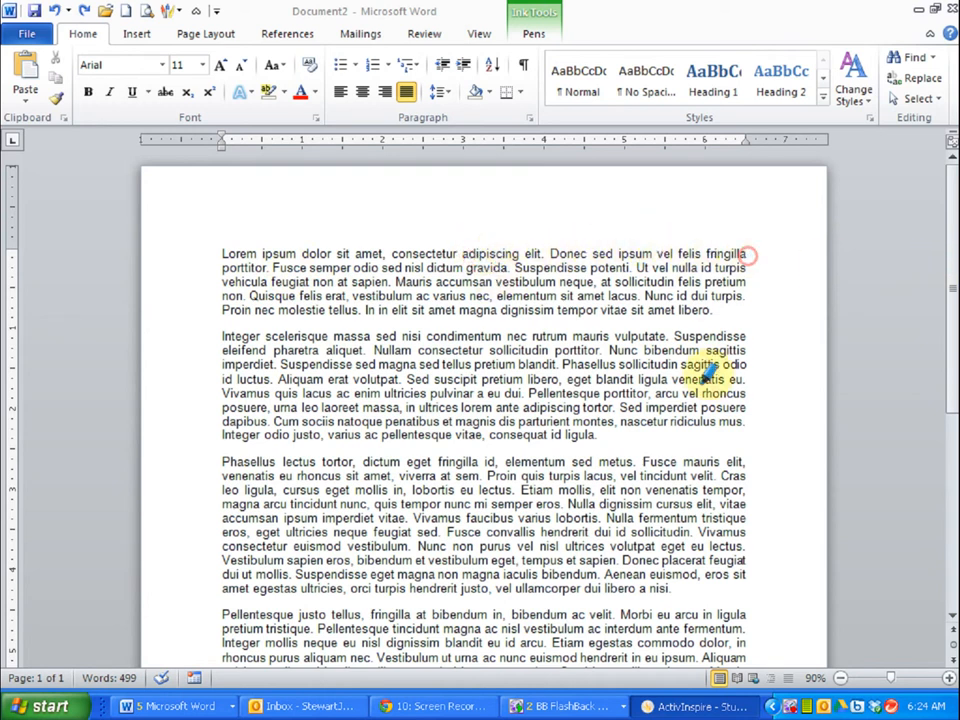
{"action": "mouse_move", "coordinate": [900, 220]}
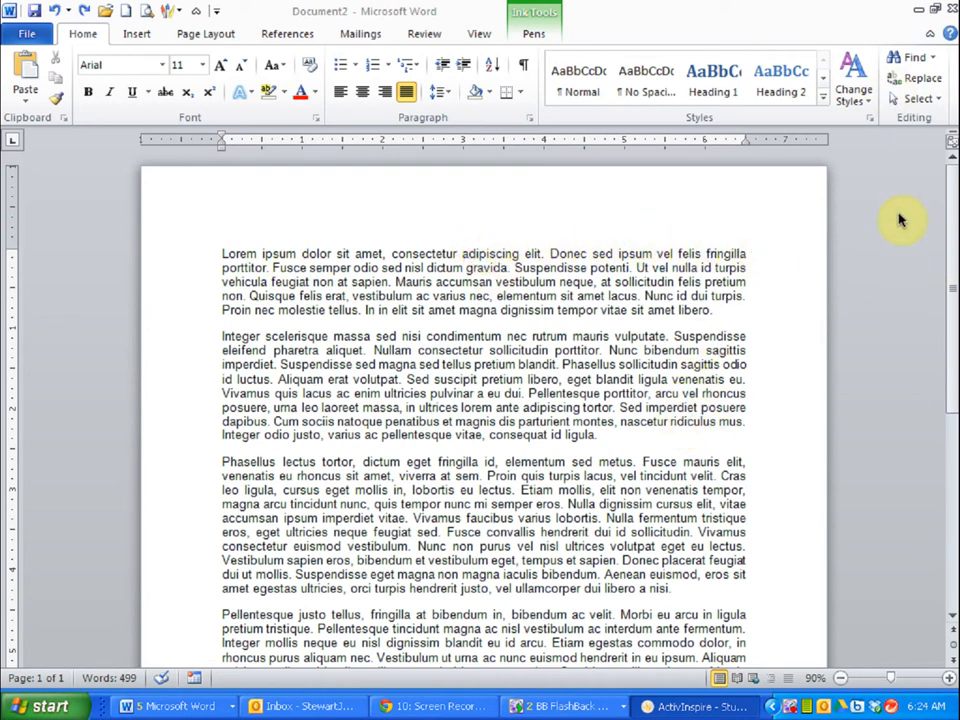
{"action": "mouse_move", "coordinate": [950, 160]}
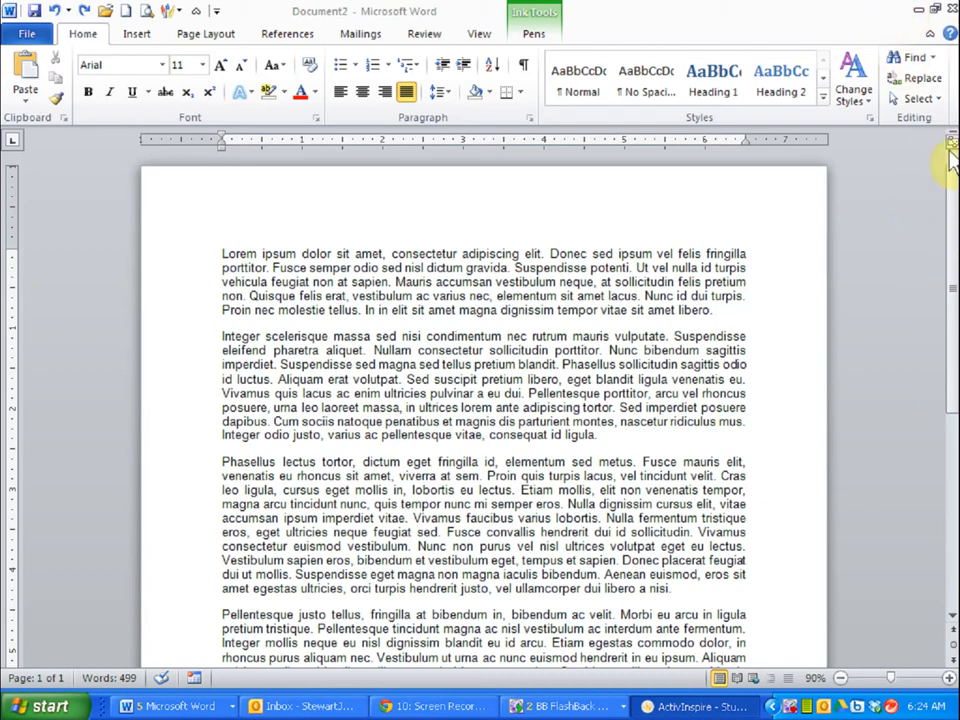
{"action": "scroll", "scroll_direction": "down", "scroll_amount": 3}
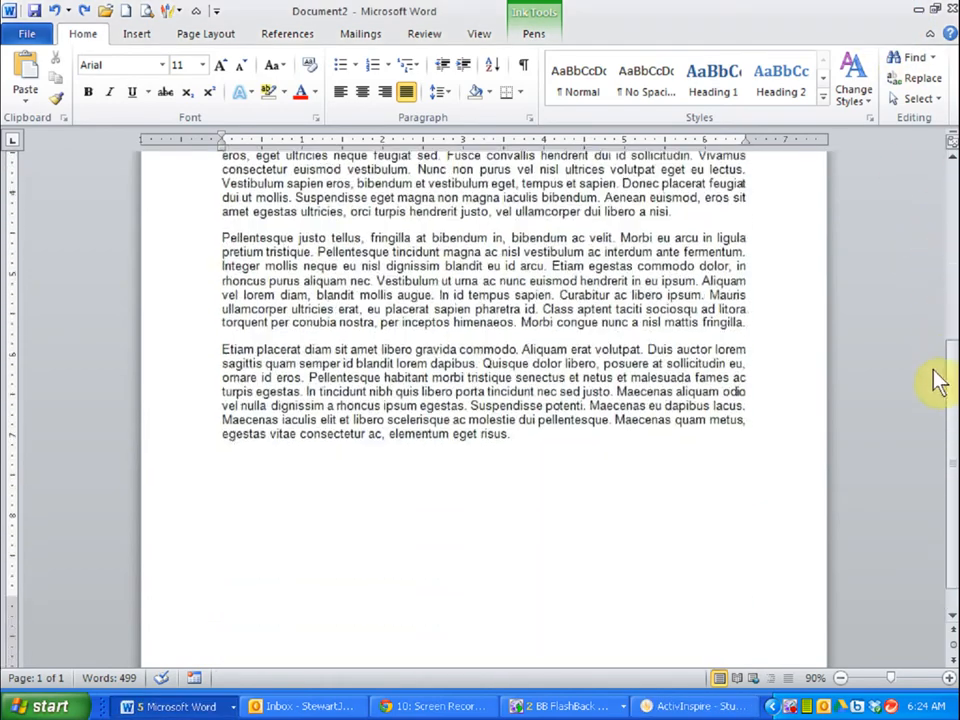
{"action": "scroll", "scroll_direction": "up", "scroll_amount": 3}
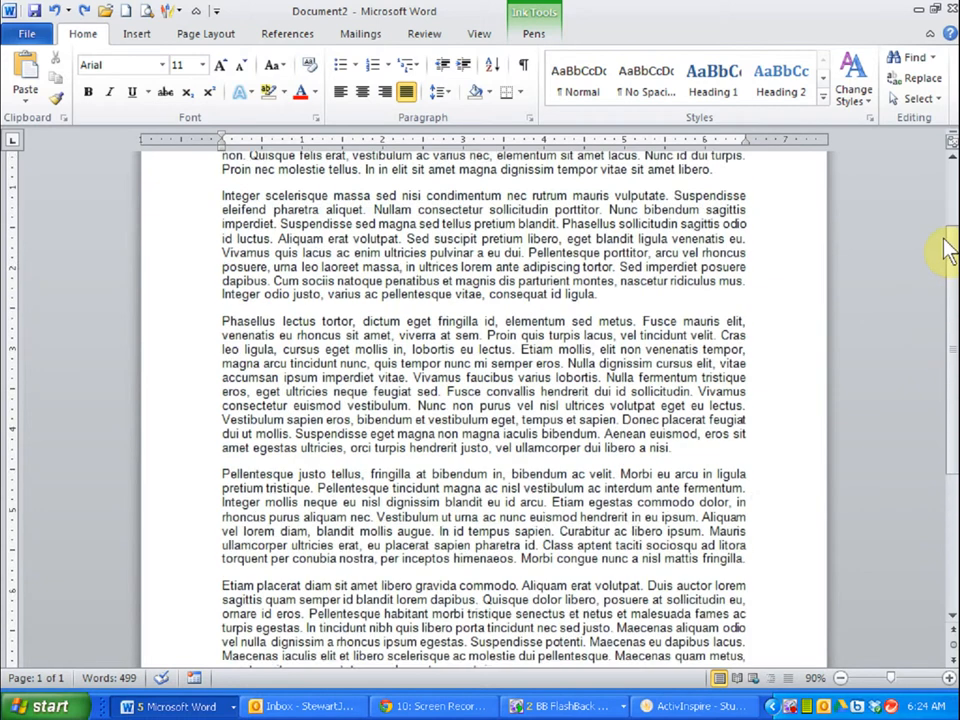
{"action": "scroll", "scroll_direction": "up", "scroll_amount": 3}
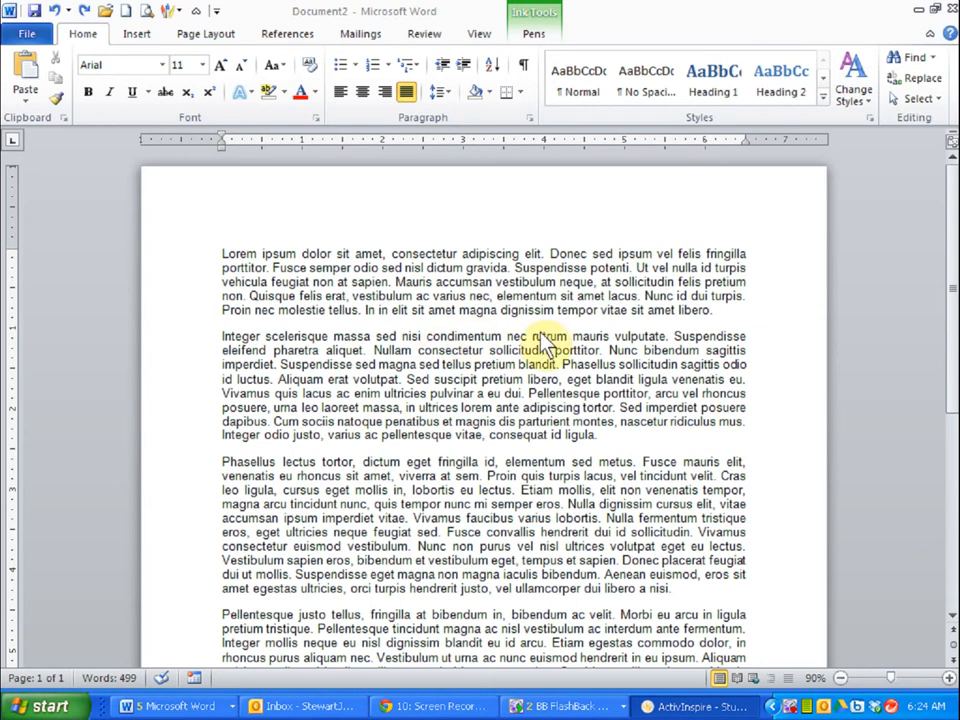
{"action": "mouse_move", "coordinate": [760, 344]}
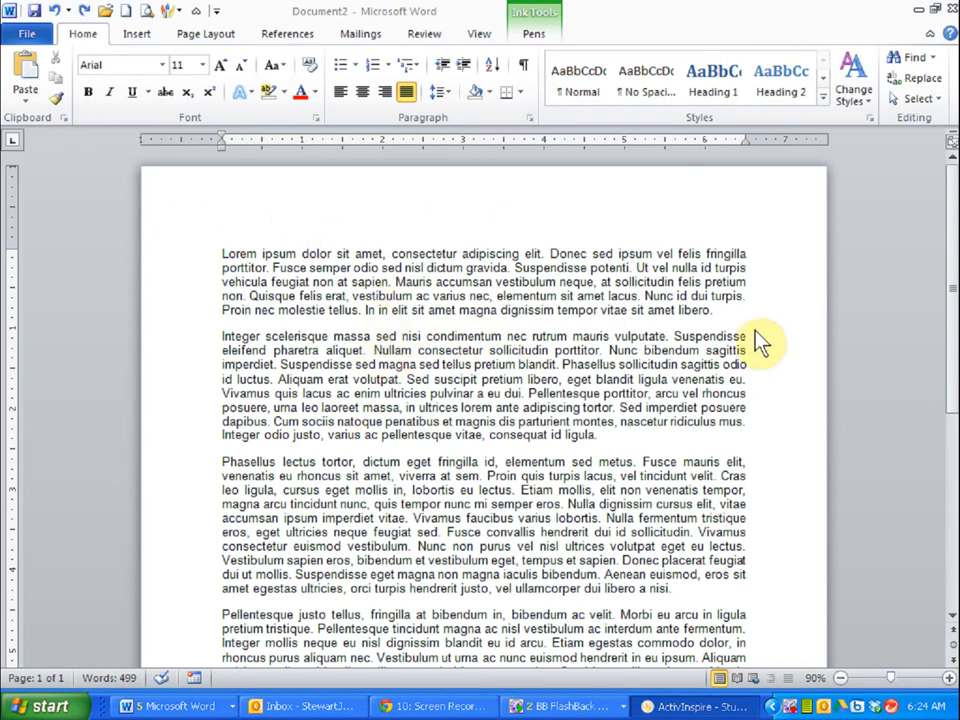
{"action": "mouse_move", "coordinate": [760, 364]}
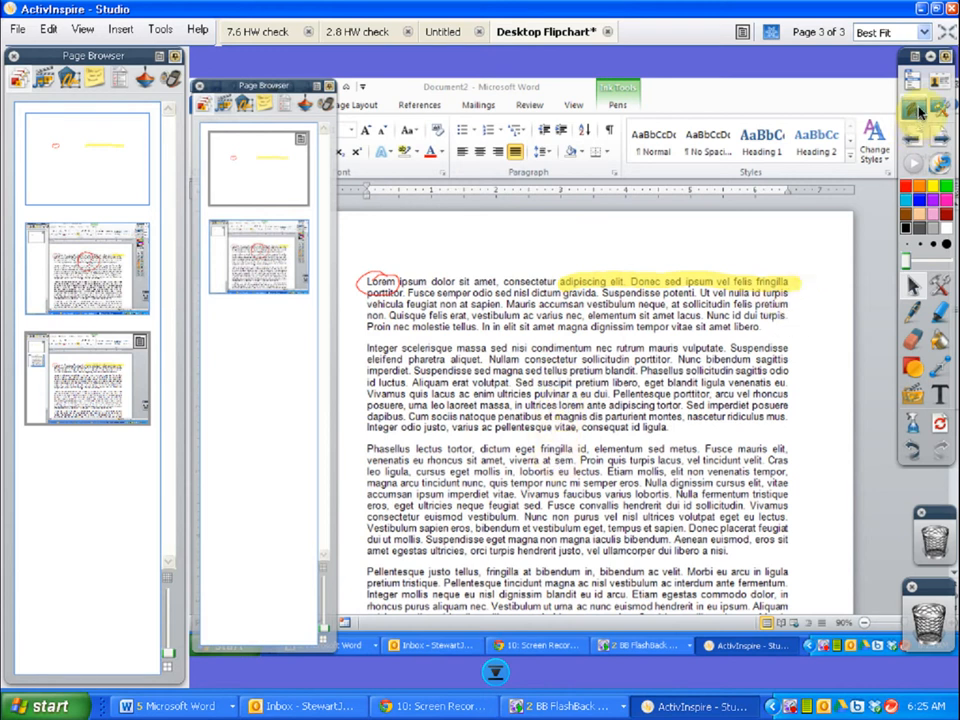
{"action": "left_click", "coordinate": [448, 32]}
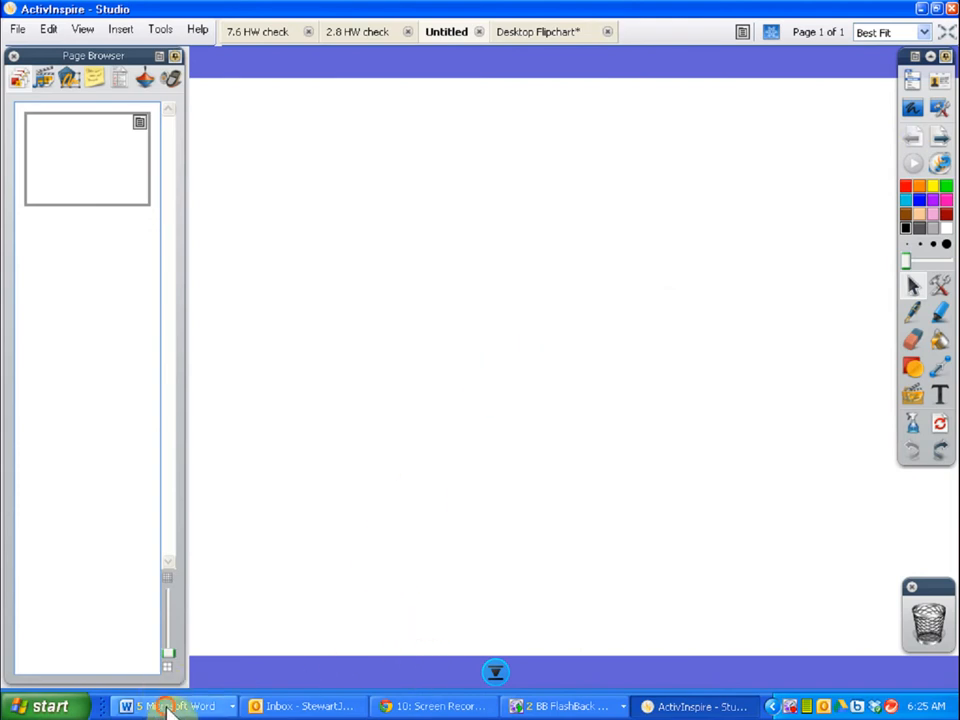
{"action": "left_click", "coordinate": [170, 706]}
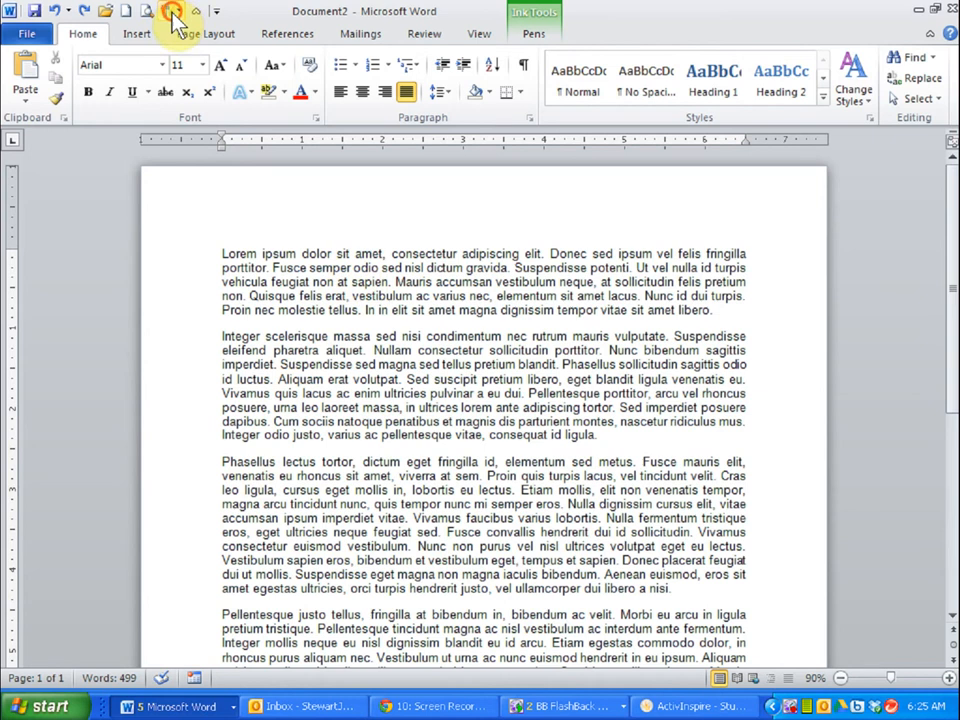
- With the Quick Access Toolbar pens, circle Lorem in red and highlight "sit amet, consectetur adipiscing elit." in yellow
{"action": "left_click", "coordinate": [168, 12]}
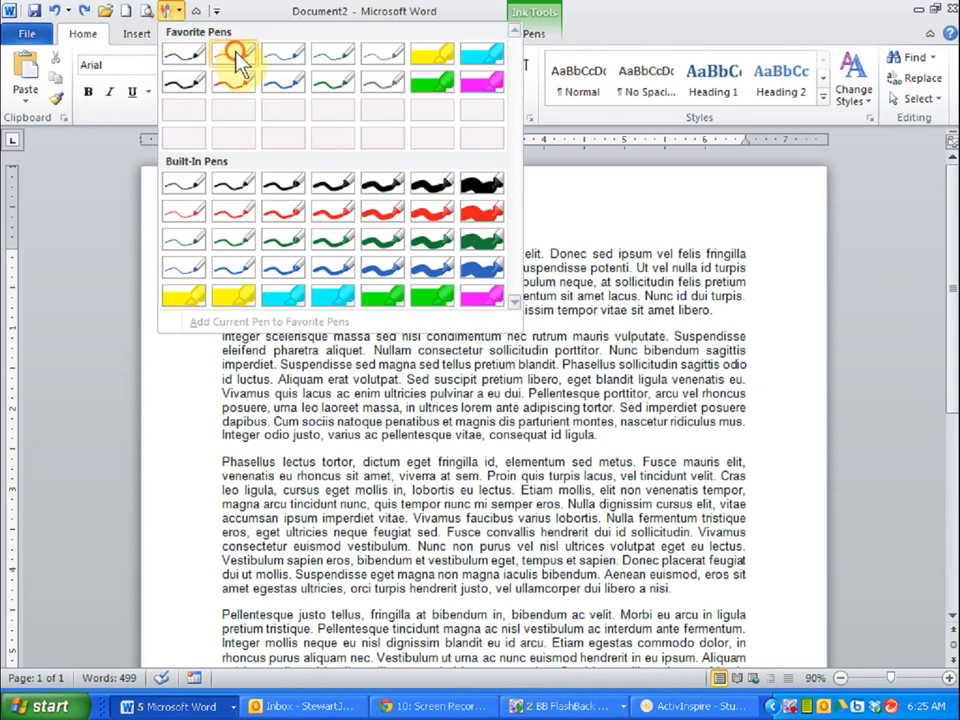
{"action": "left_click", "coordinate": [232, 56]}
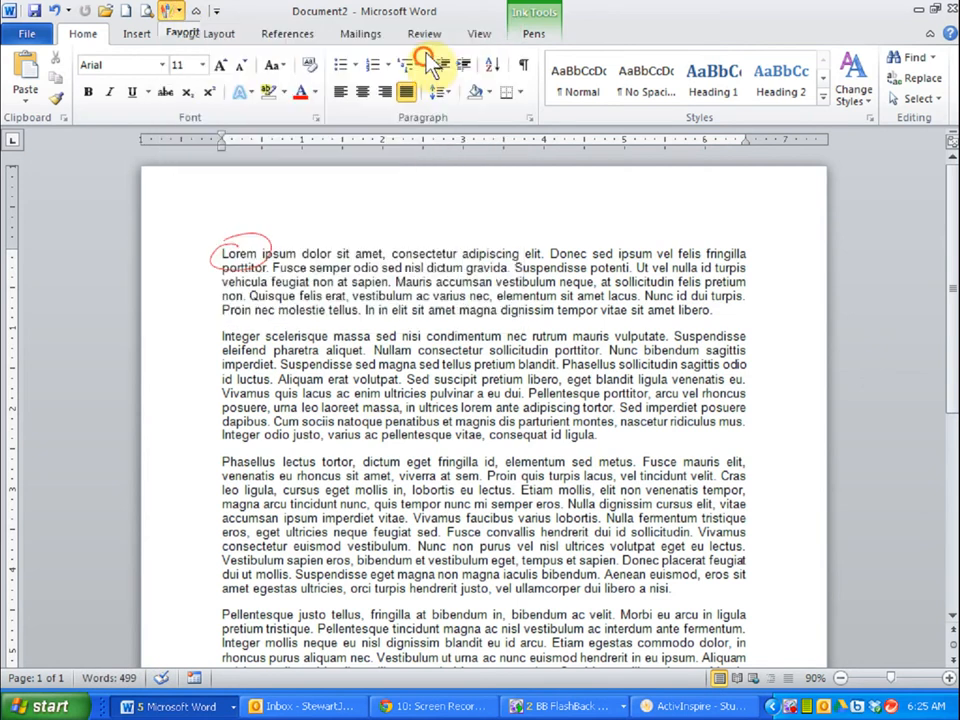
{"action": "left_click_drag", "start_coordinate": [340, 252], "coordinate": [548, 252]}
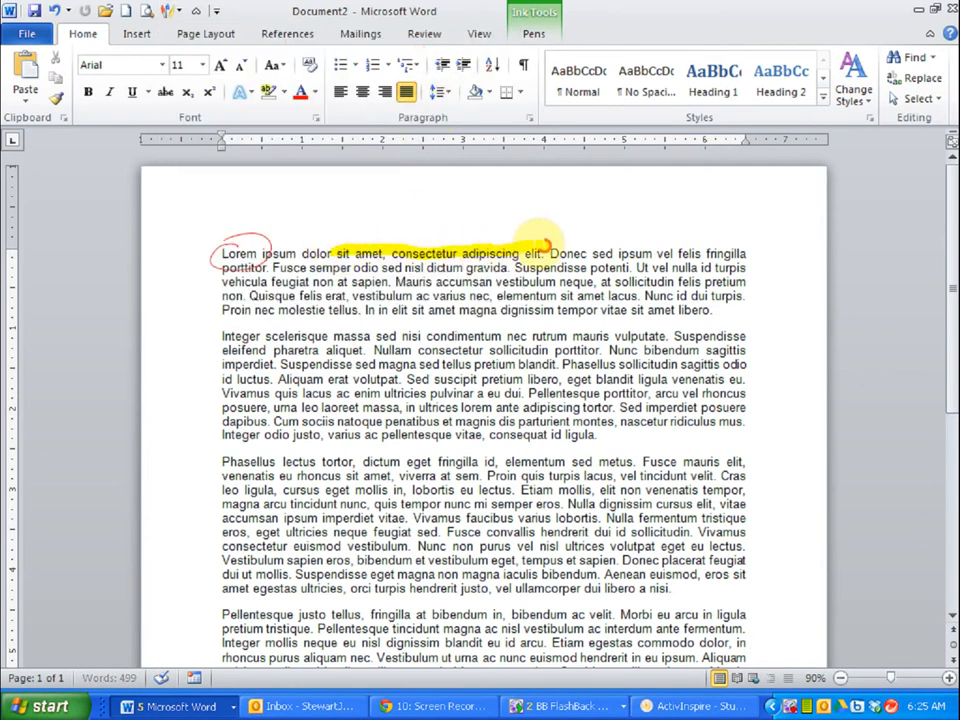
{"action": "scroll", "scroll_direction": "down", "scroll_amount": 3}
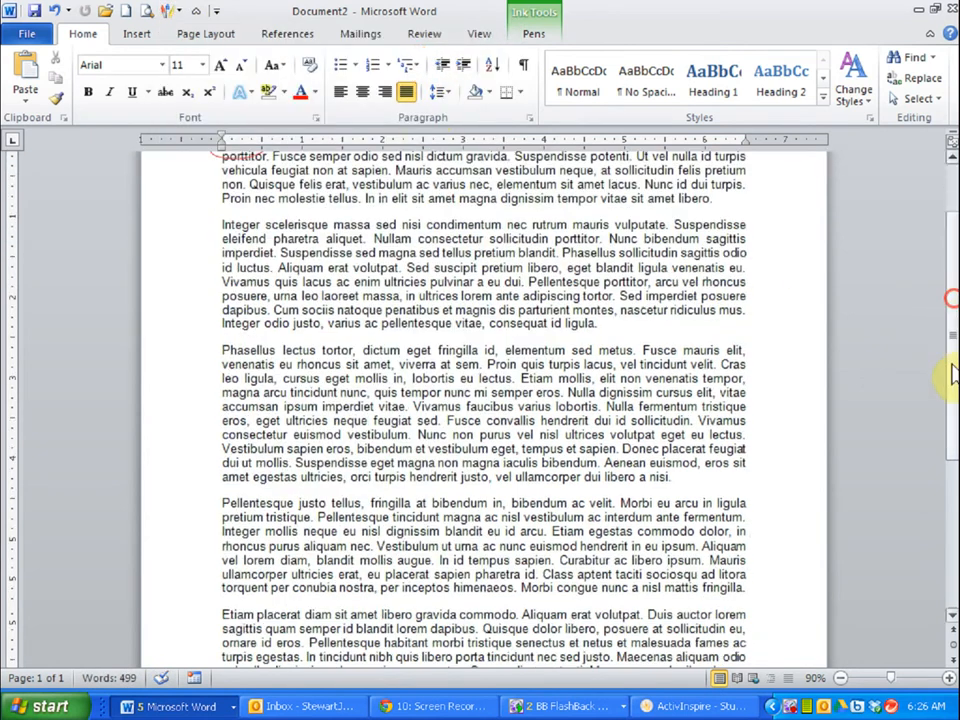
{"action": "scroll", "scroll_direction": "down", "scroll_amount": 3}
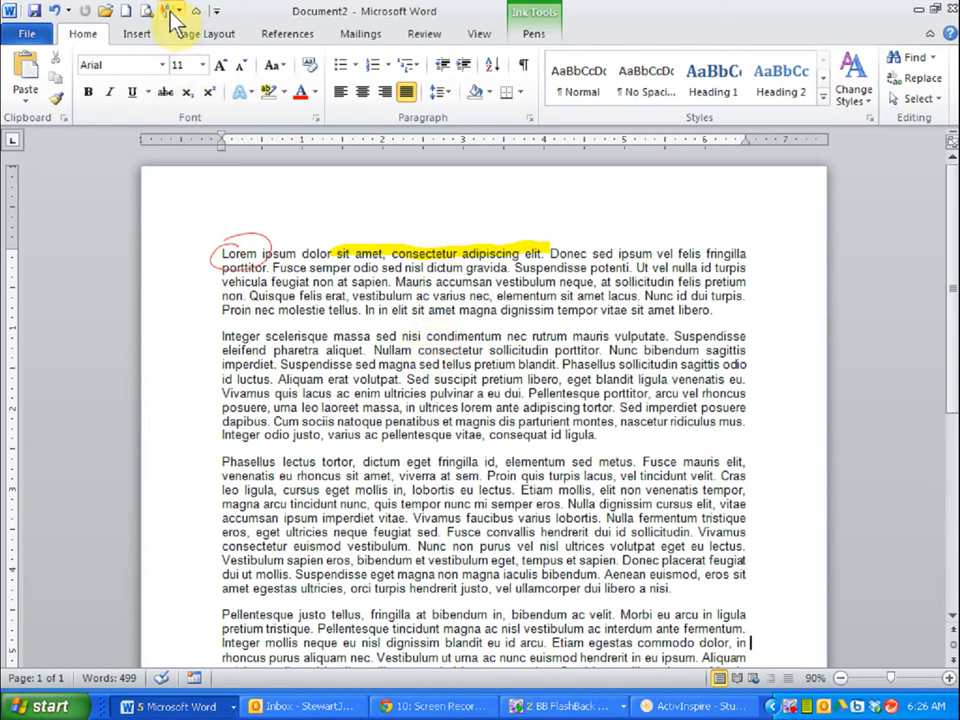
- In Customize Quick Access Toolbar > More Commands, list All Commands and scroll to Pens
{"action": "left_click", "coordinate": [172, 12]}
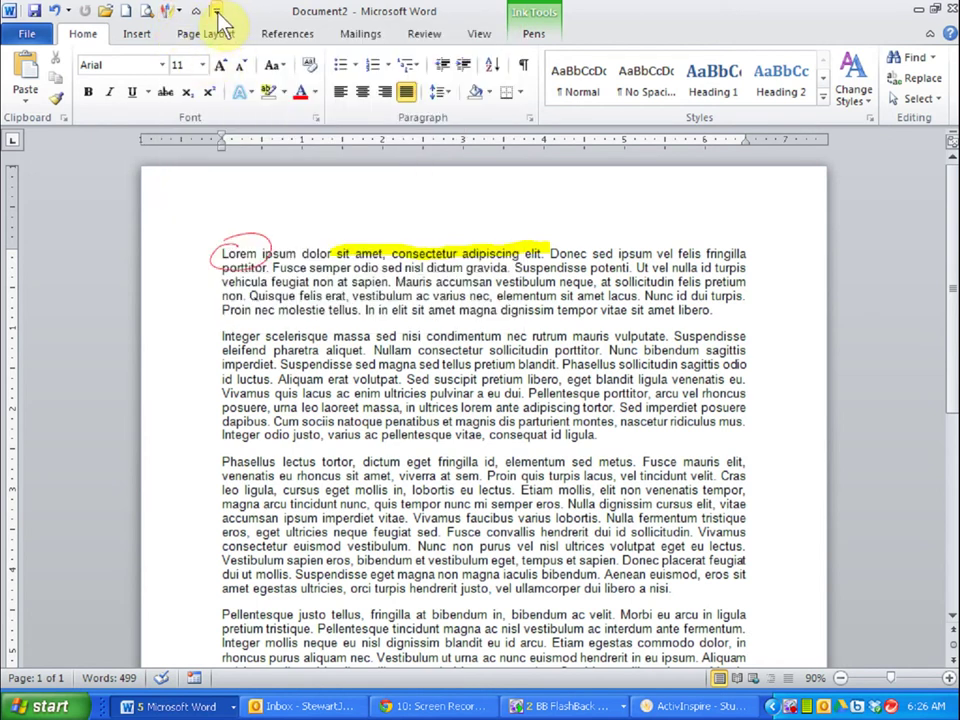
{"action": "left_click", "coordinate": [216, 12]}
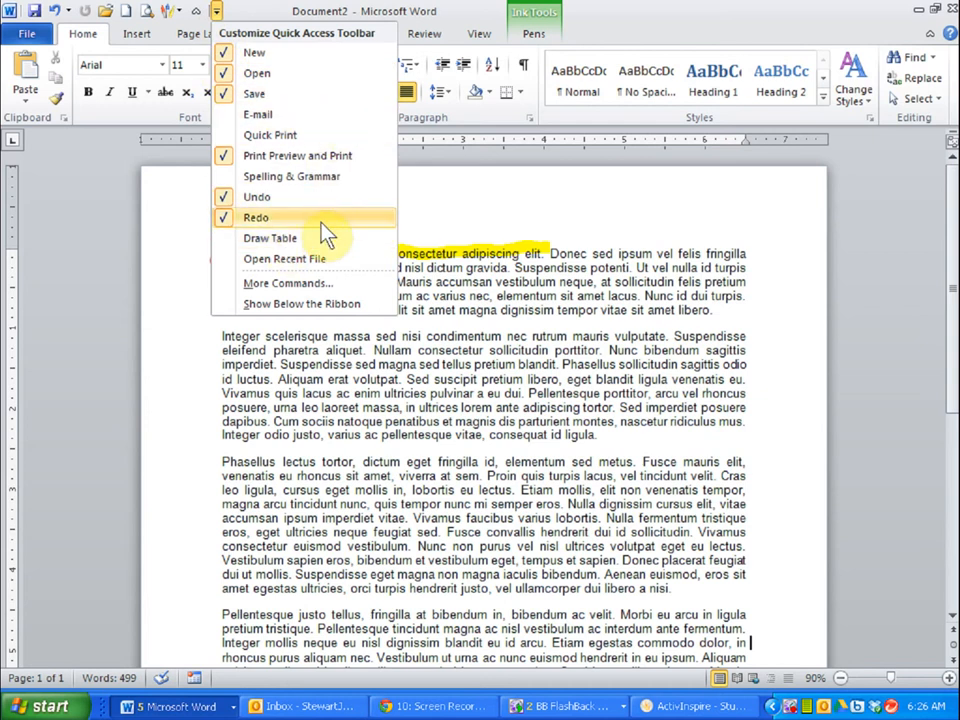
{"action": "mouse_move", "coordinate": [324, 190]}
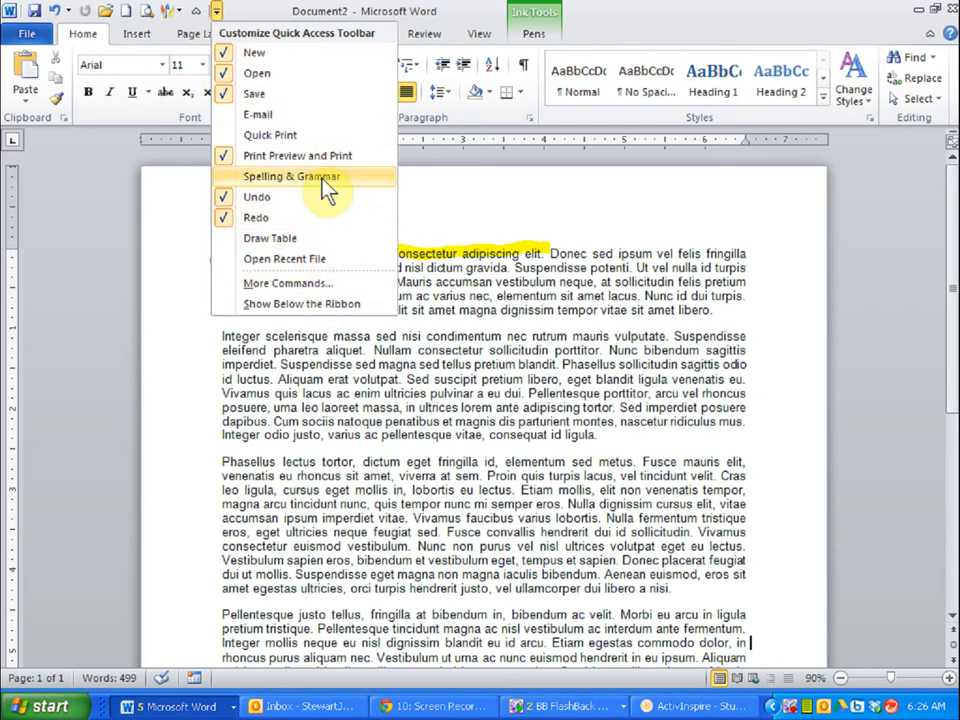
{"action": "mouse_move", "coordinate": [320, 238]}
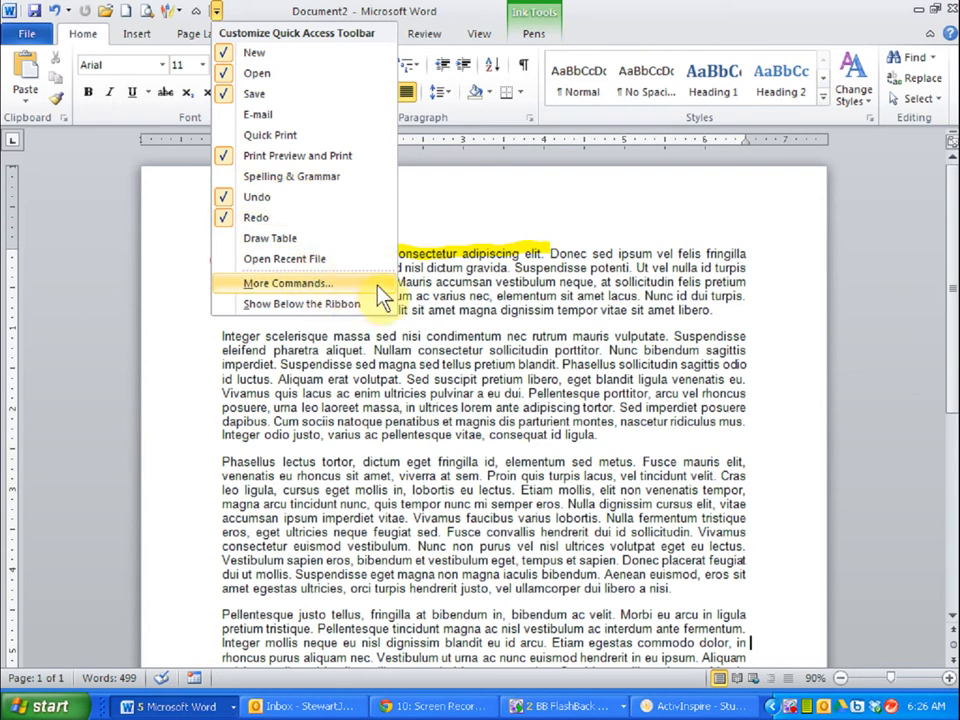
{"action": "left_click", "coordinate": [288, 284]}
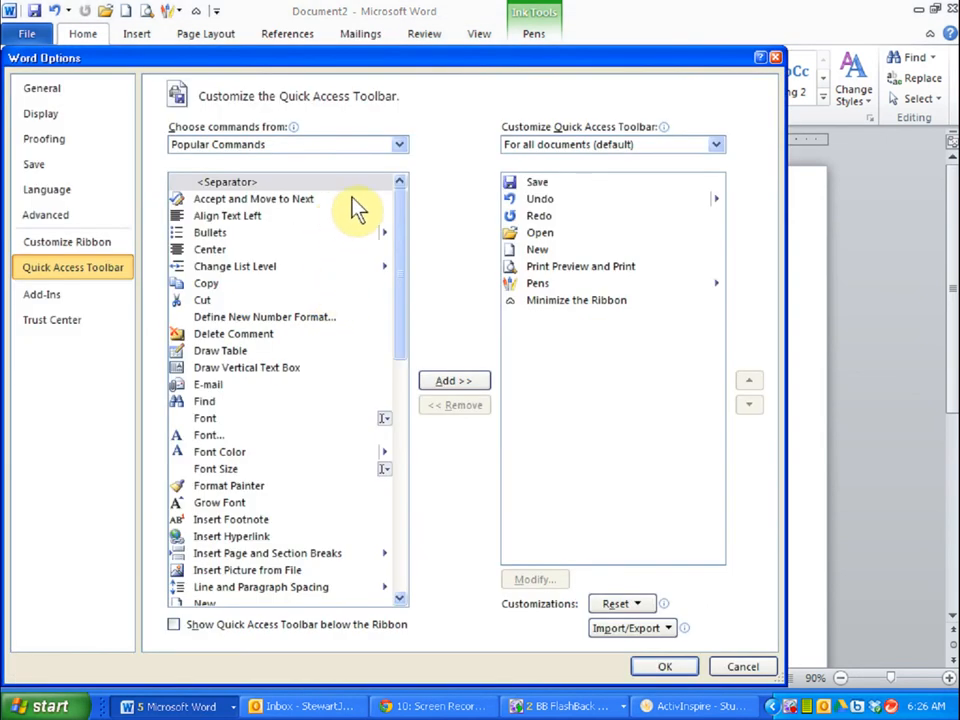
{"action": "left_click", "coordinate": [400, 144]}
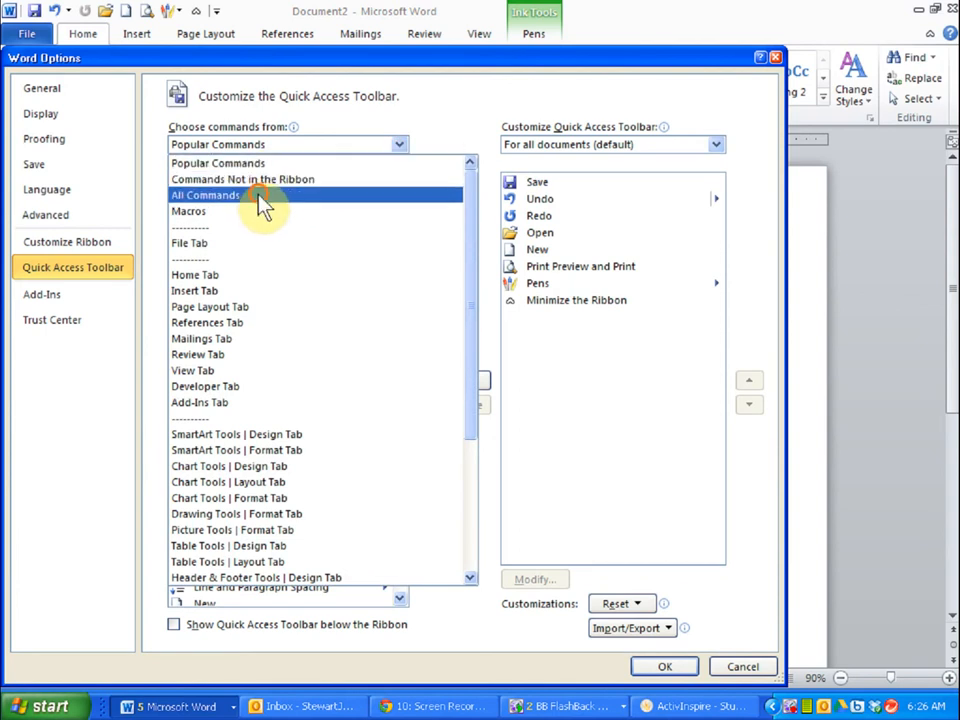
{"action": "left_click", "coordinate": [204, 196]}
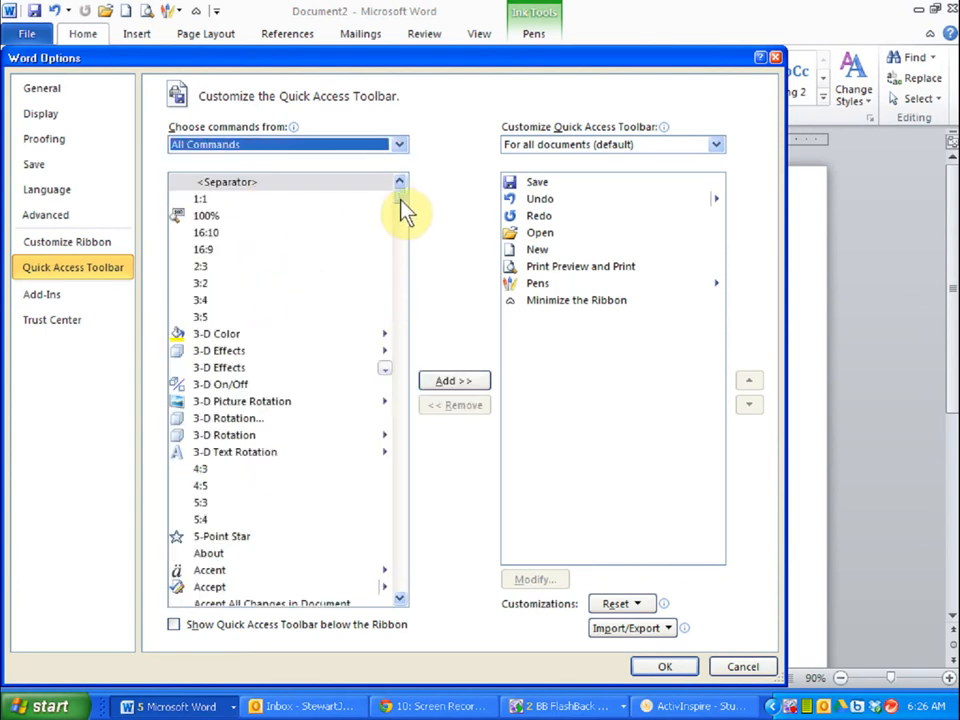
{"action": "scroll", "scroll_direction": "down", "scroll_amount": 3}
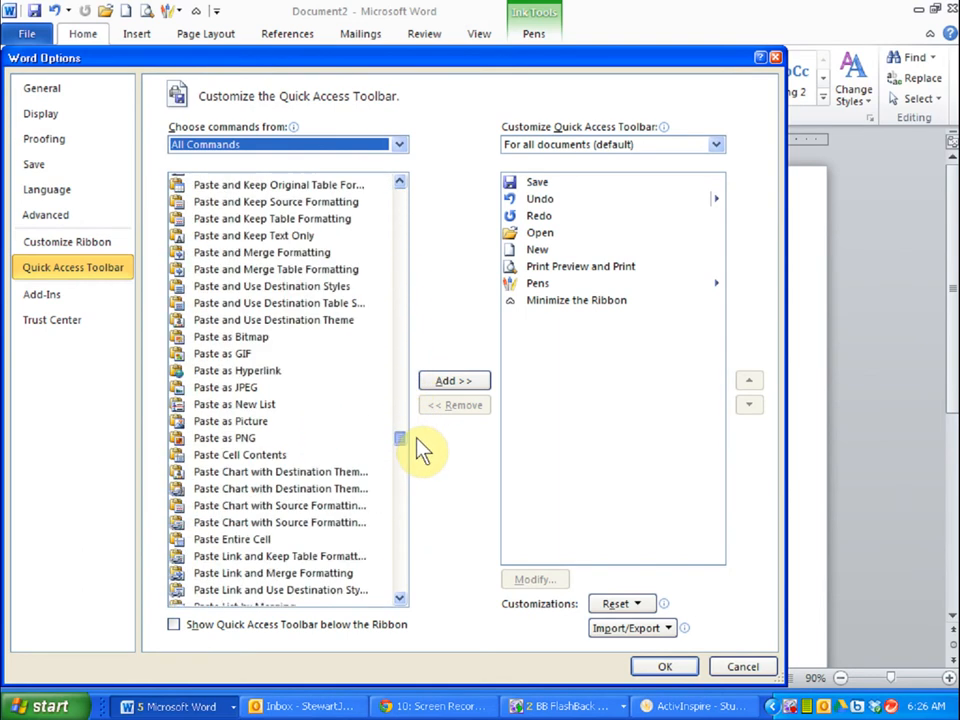
{"action": "scroll", "scroll_direction": "down", "scroll_amount": 3}
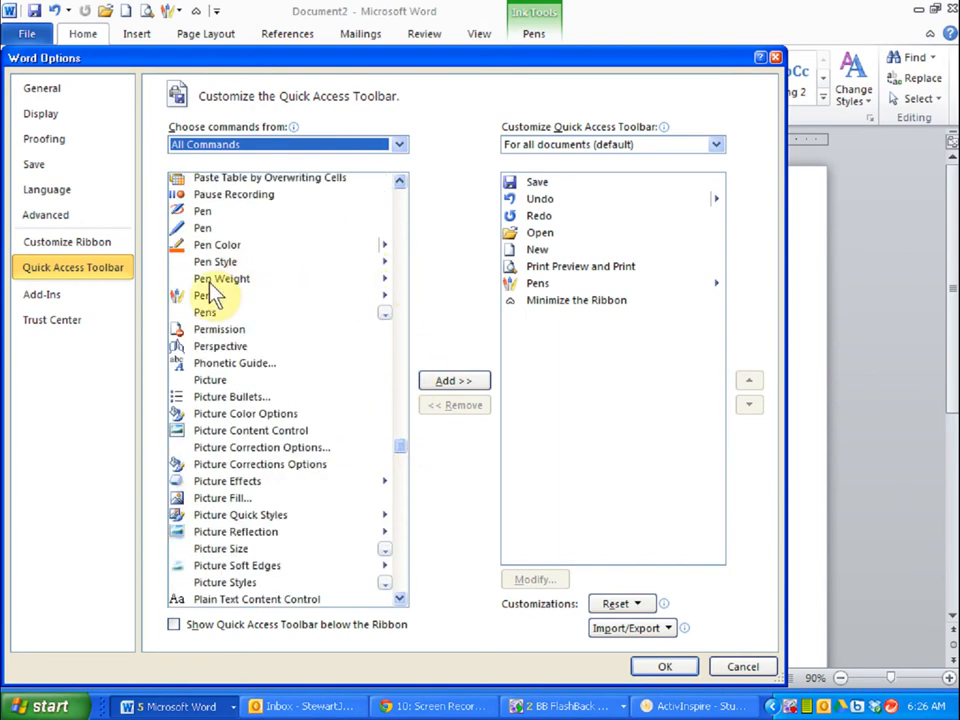
- Add Pens, acknowledge it is already on the toolbar, nudge it up and back down, then OK the dialog
{"action": "left_click", "coordinate": [204, 296]}
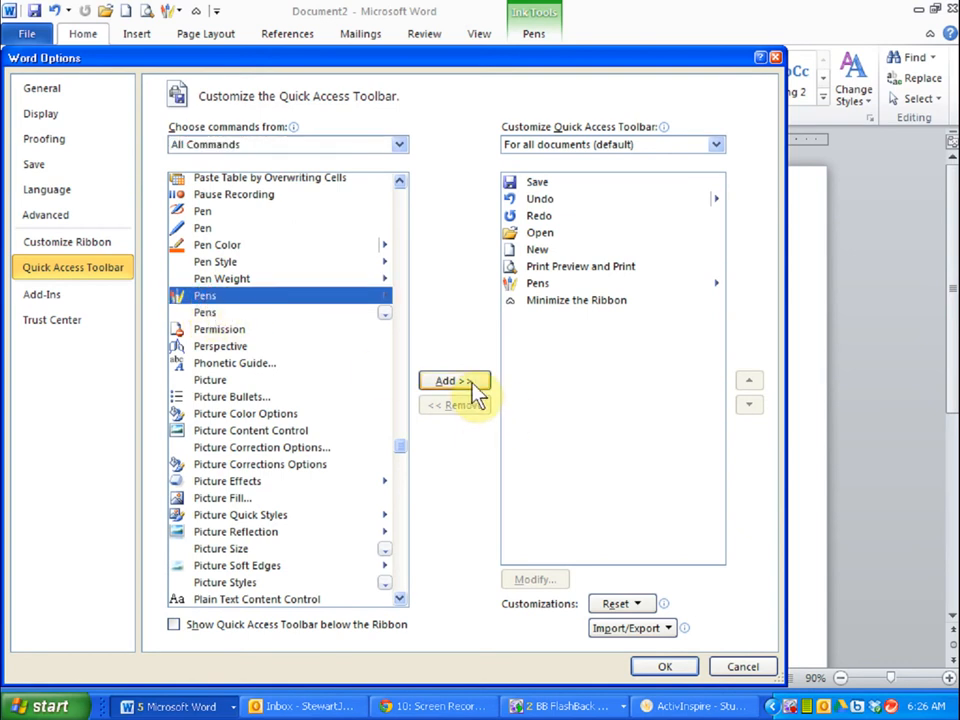
{"action": "left_click", "coordinate": [454, 380]}
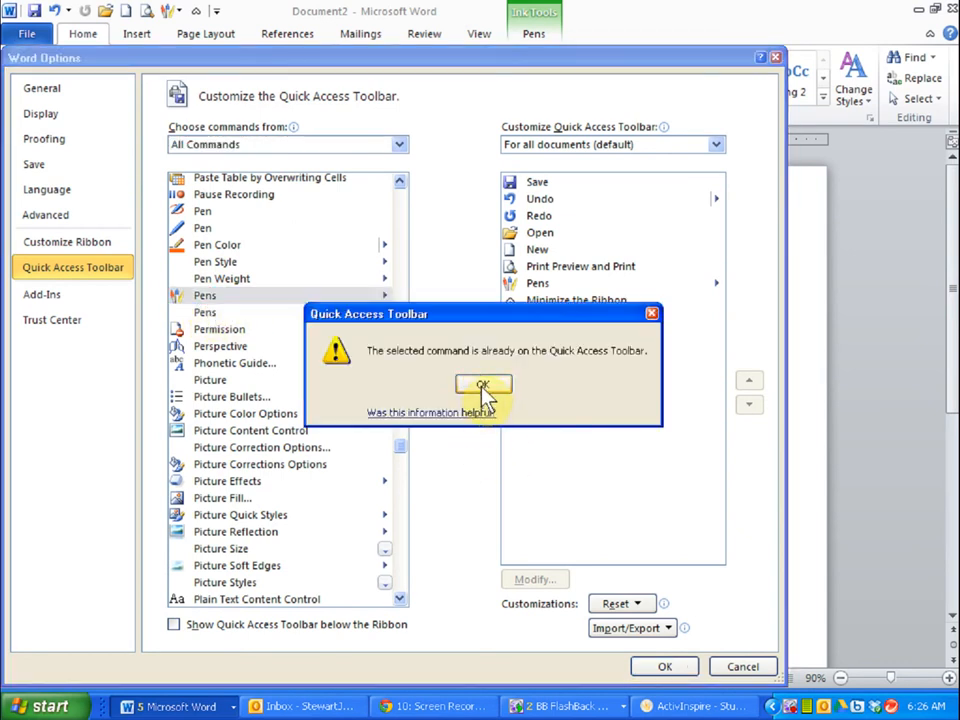
{"action": "left_click", "coordinate": [484, 388]}
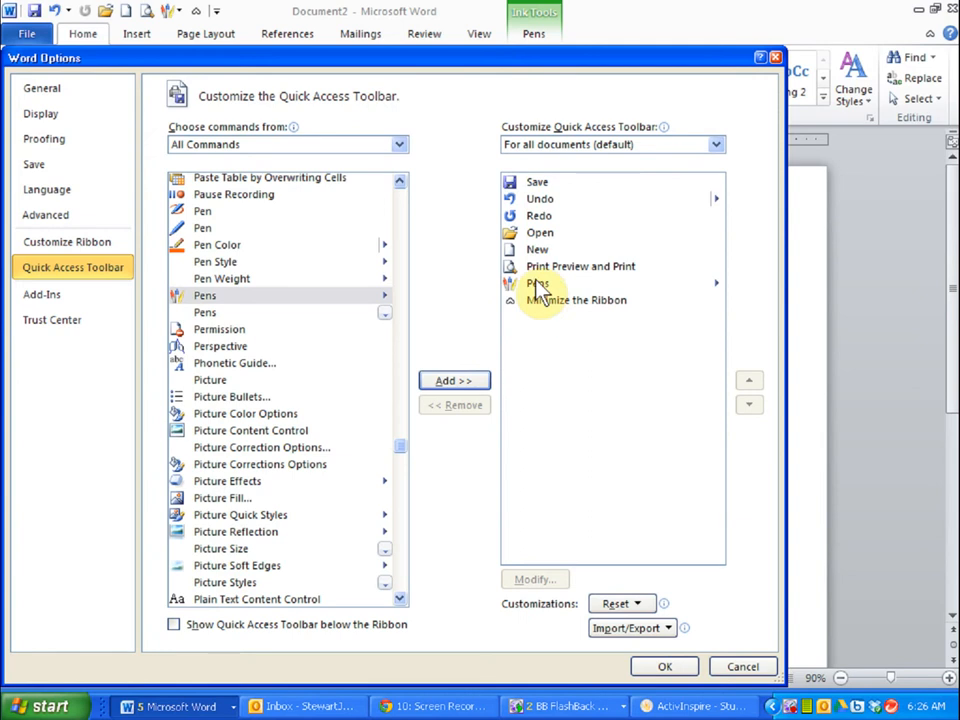
{"action": "left_click", "coordinate": [576, 300]}
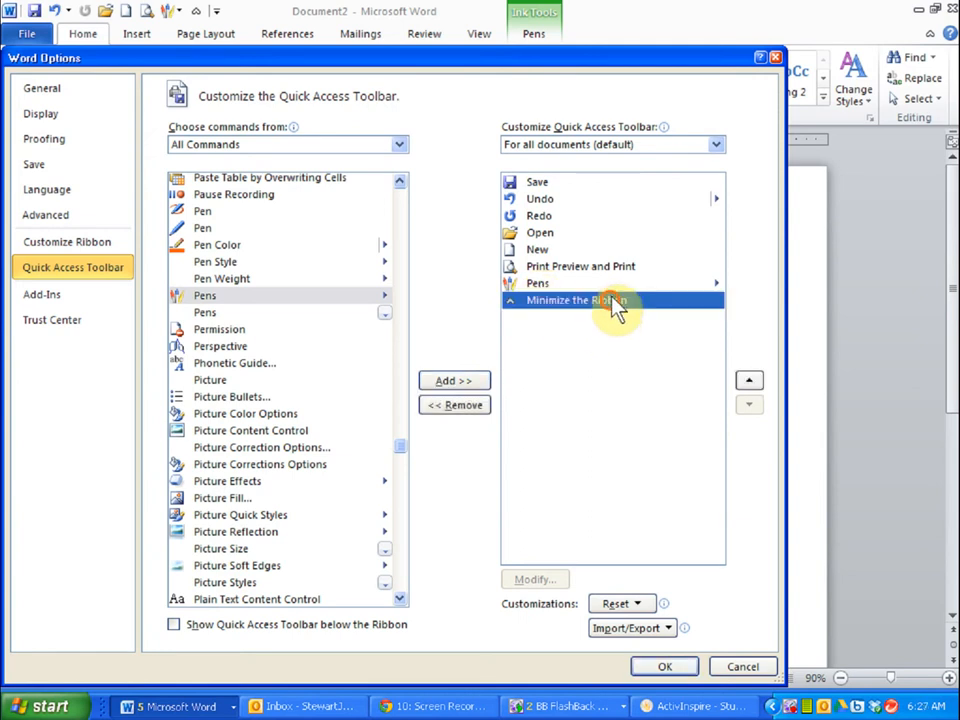
{"action": "left_click", "coordinate": [748, 380]}
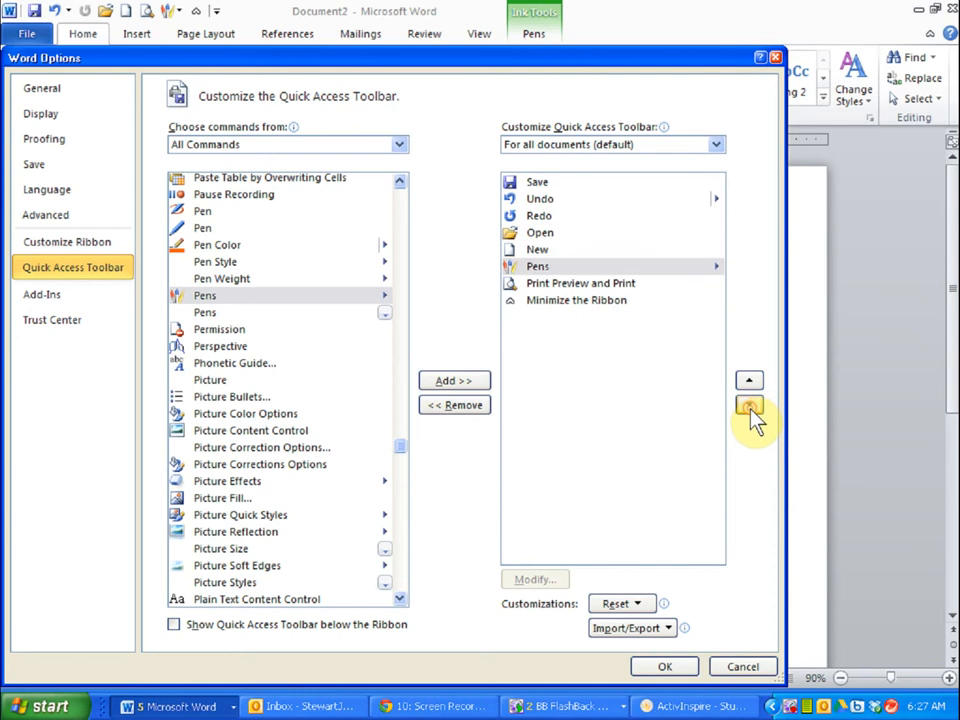
{"action": "left_click", "coordinate": [748, 404]}
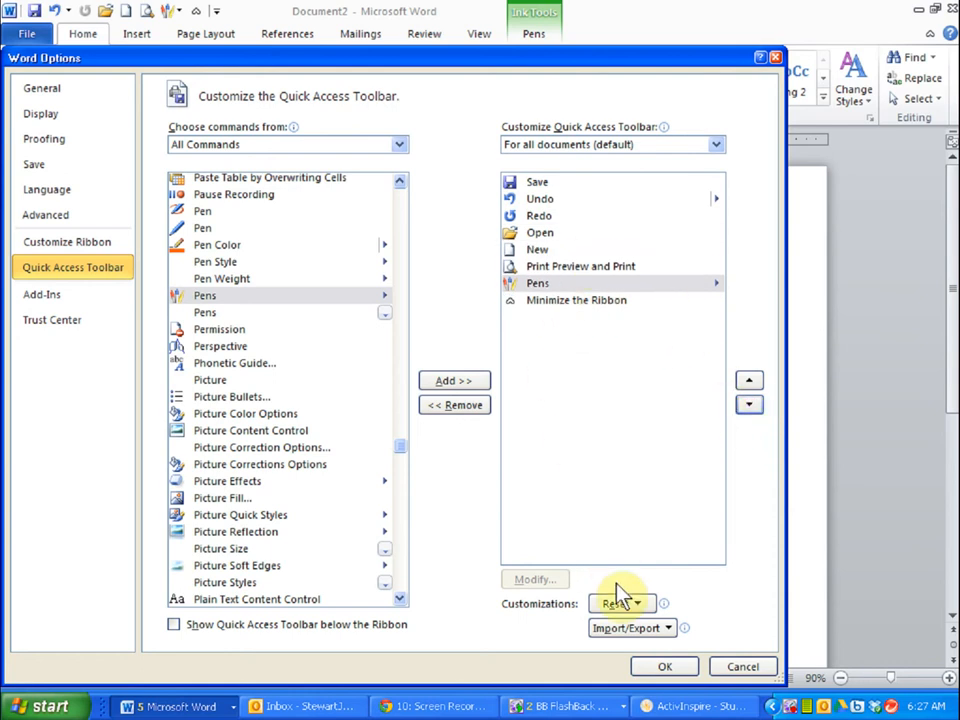
{"action": "left_click", "coordinate": [664, 666]}
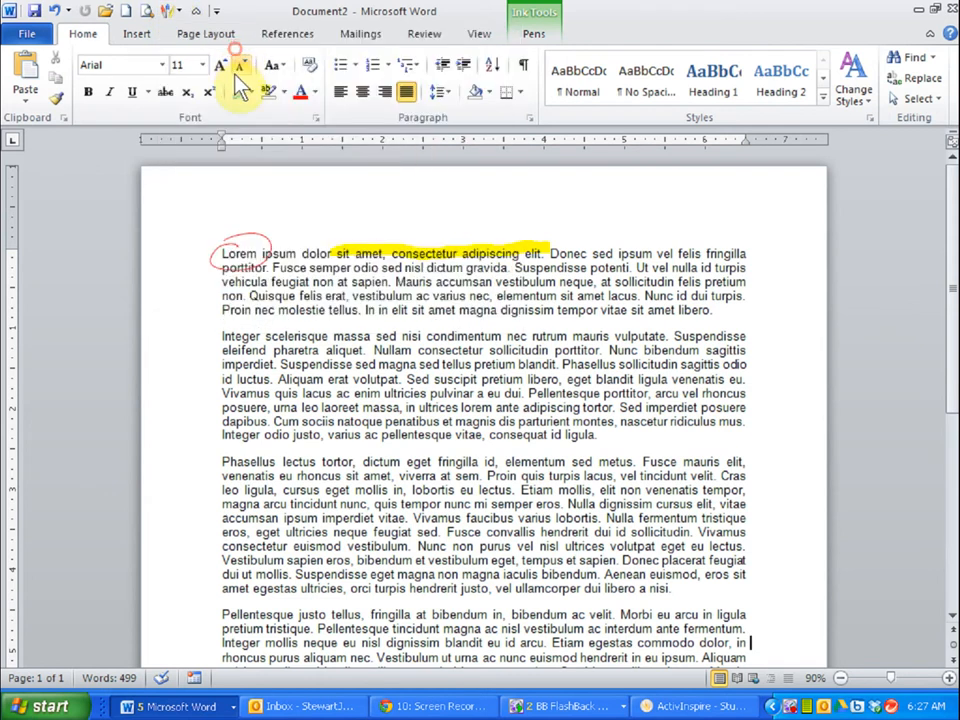
- Show the Pens tools and look through the ink Color and Thickness choices
{"action": "left_click", "coordinate": [532, 32]}
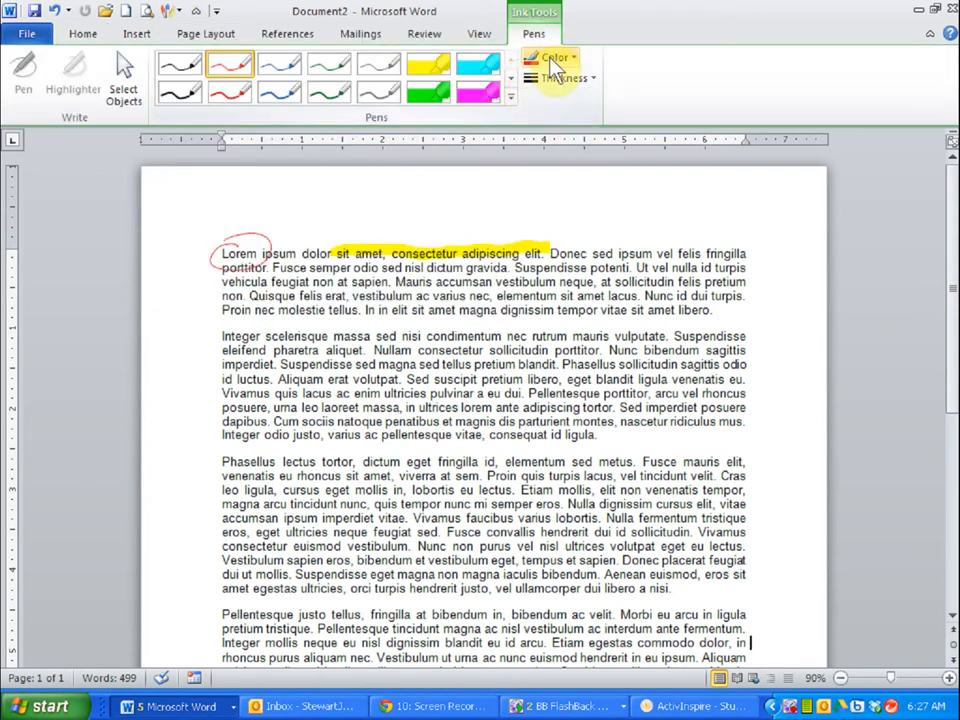
{"action": "left_click", "coordinate": [552, 56]}
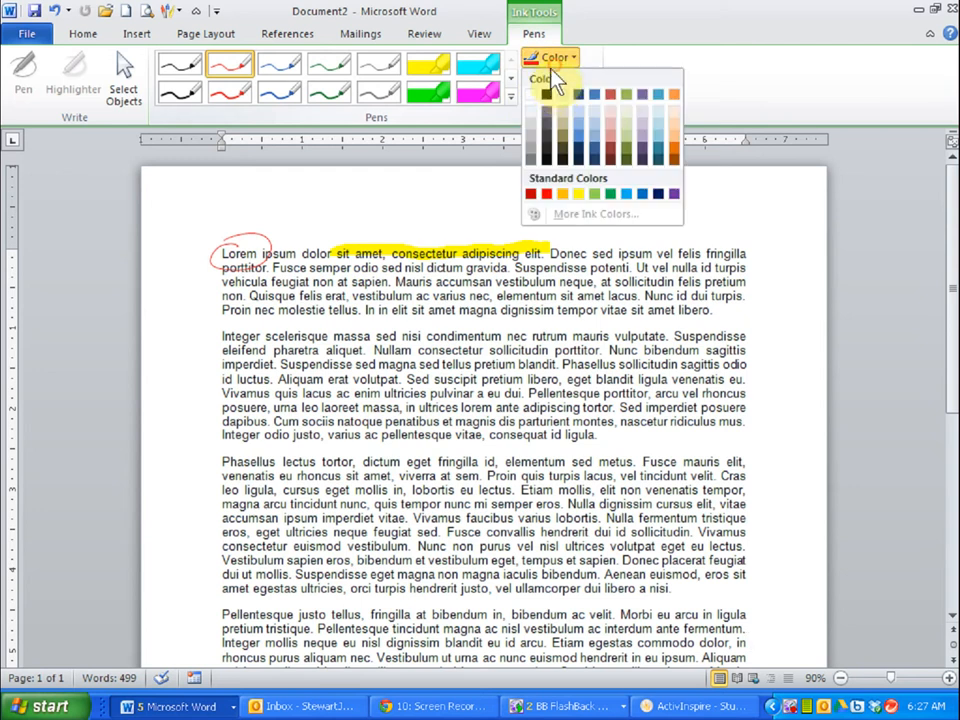
{"action": "left_click", "coordinate": [558, 78]}
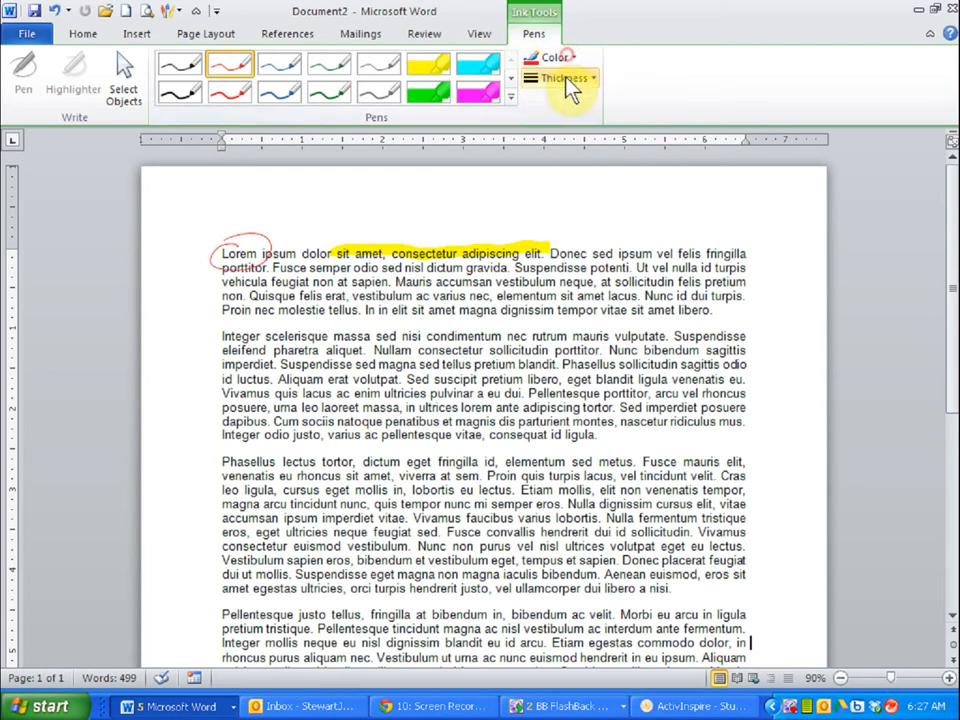
{"action": "left_click", "coordinate": [560, 78]}
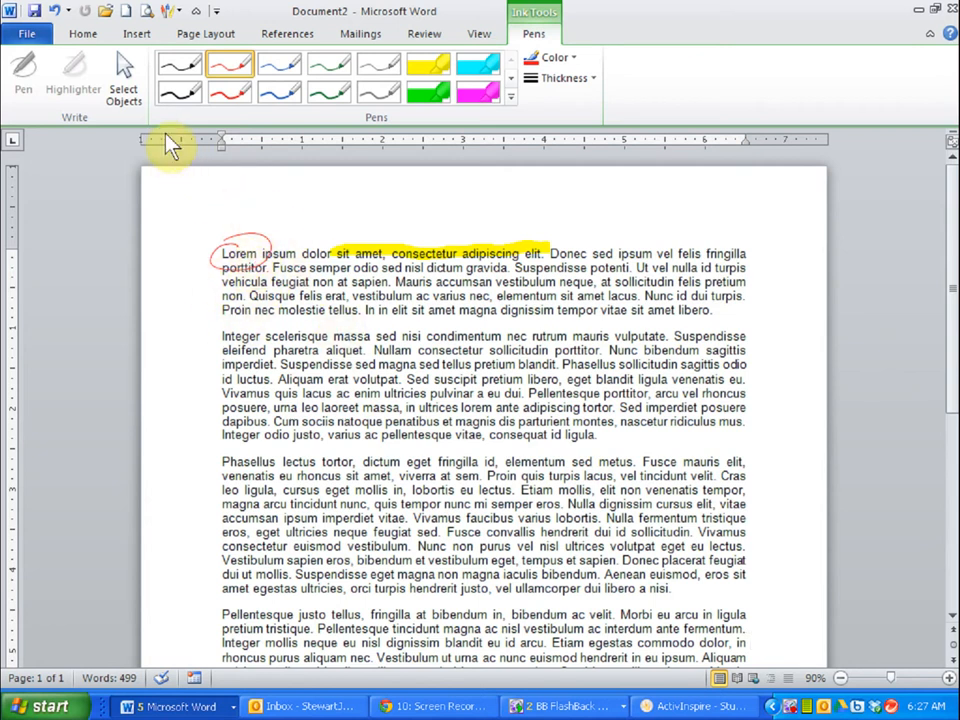
- Switch to Select Objects and select the red circle ink for deletion
{"action": "left_click", "coordinate": [122, 76]}
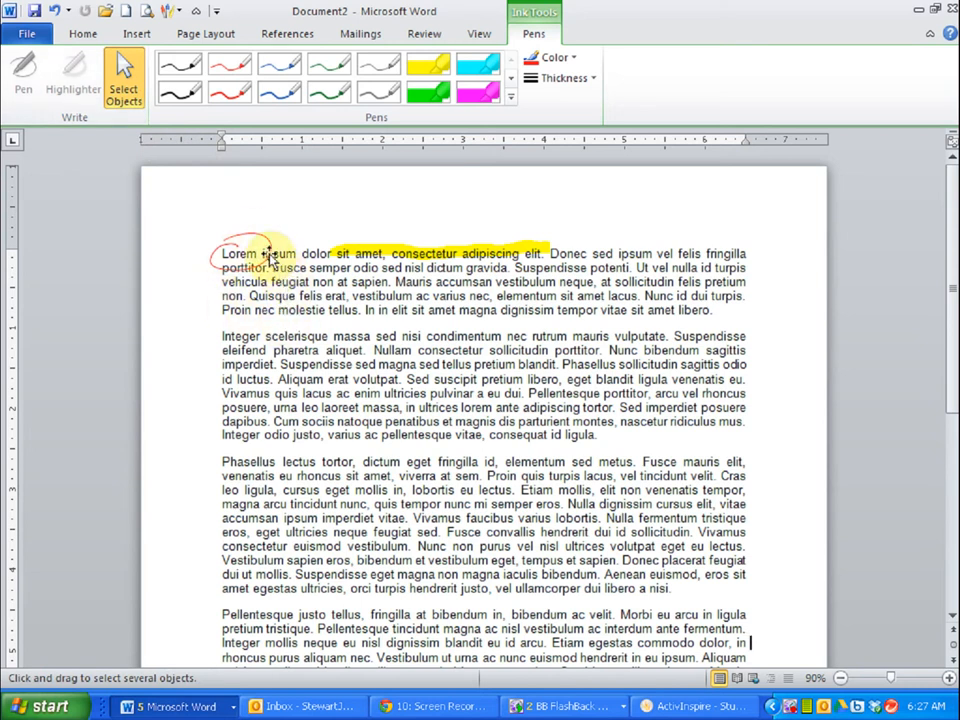
{"action": "left_click", "coordinate": [240, 256]}
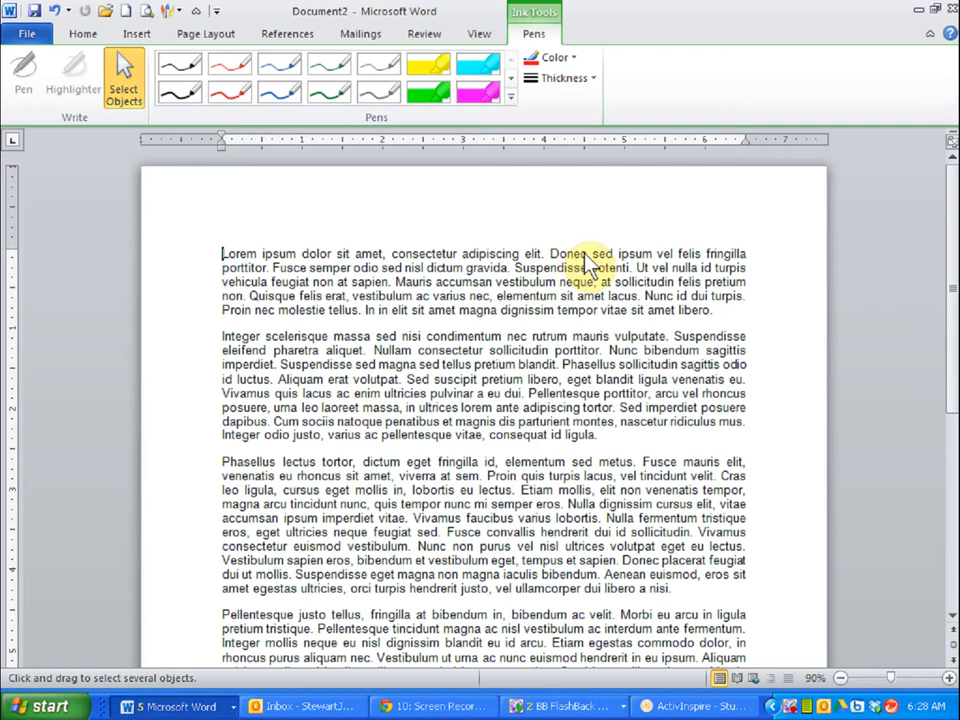
{"action": "mouse_move", "coordinate": [448, 364]}
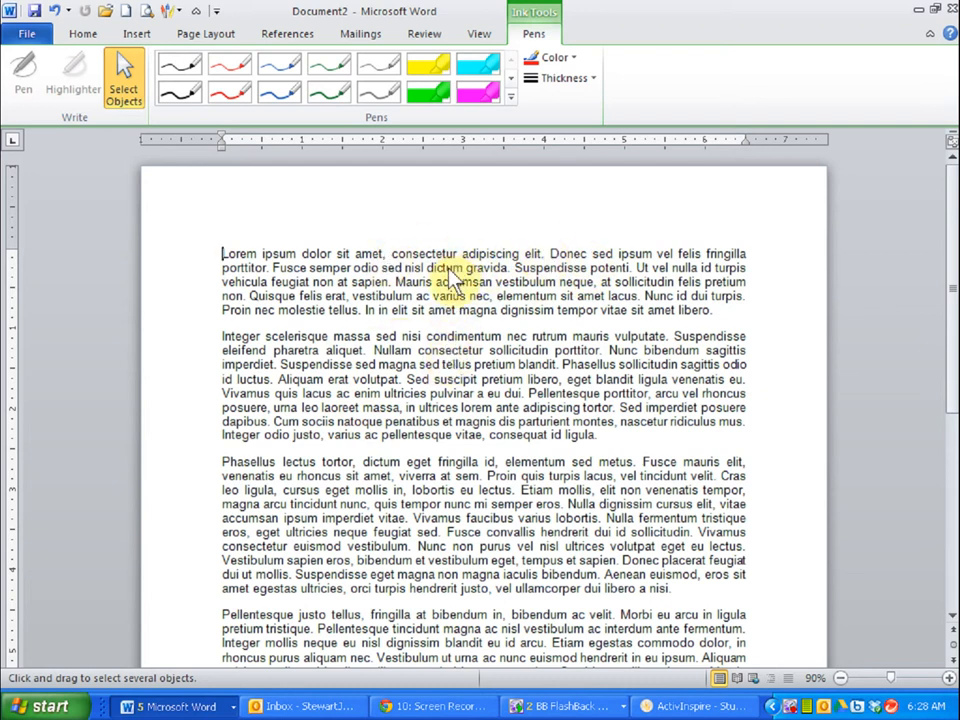
{"action": "mouse_move", "coordinate": [430, 312]}
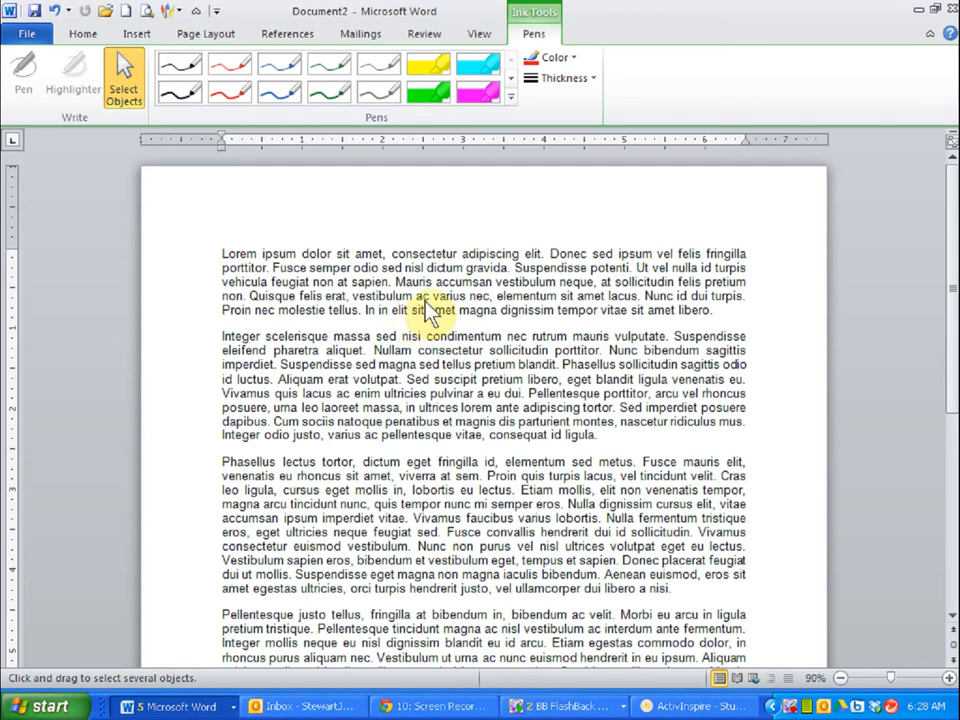